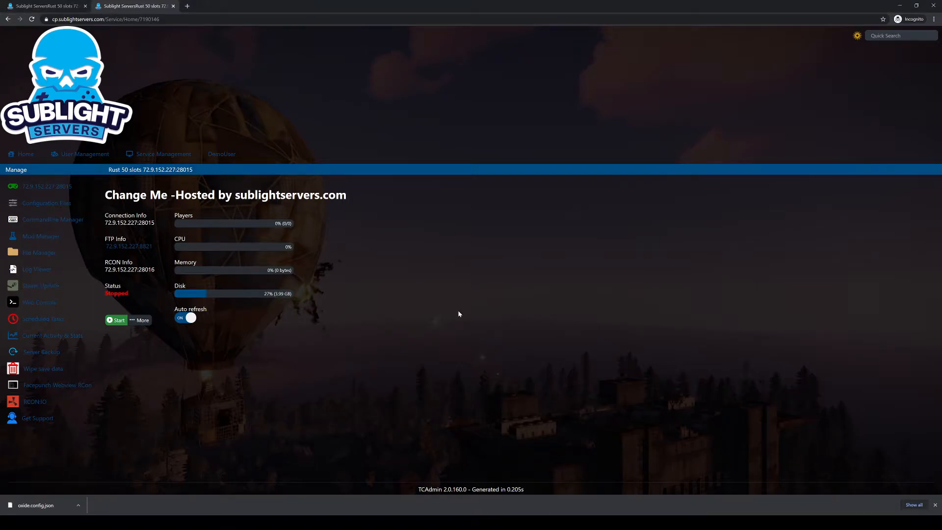
{"action": "mouse_move", "coordinate": [364, 217]}
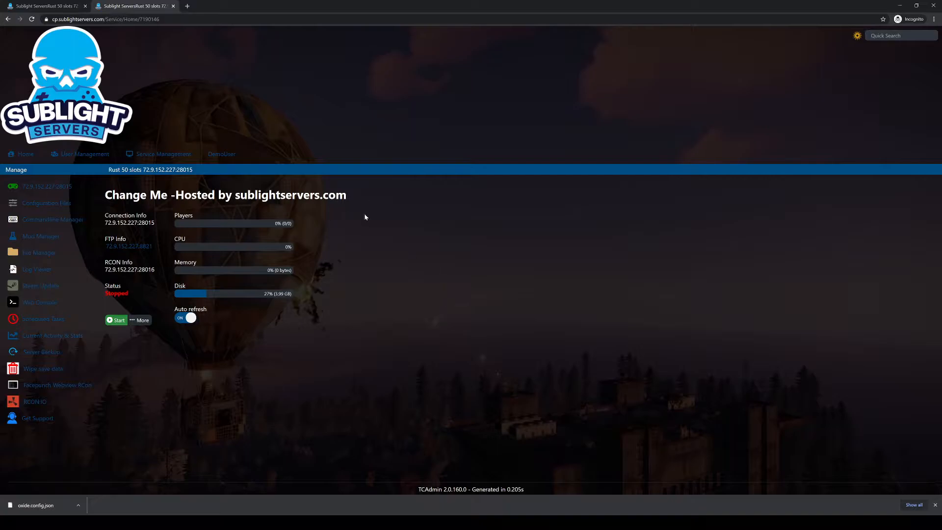
{"action": "mouse_move", "coordinate": [325, 278]}
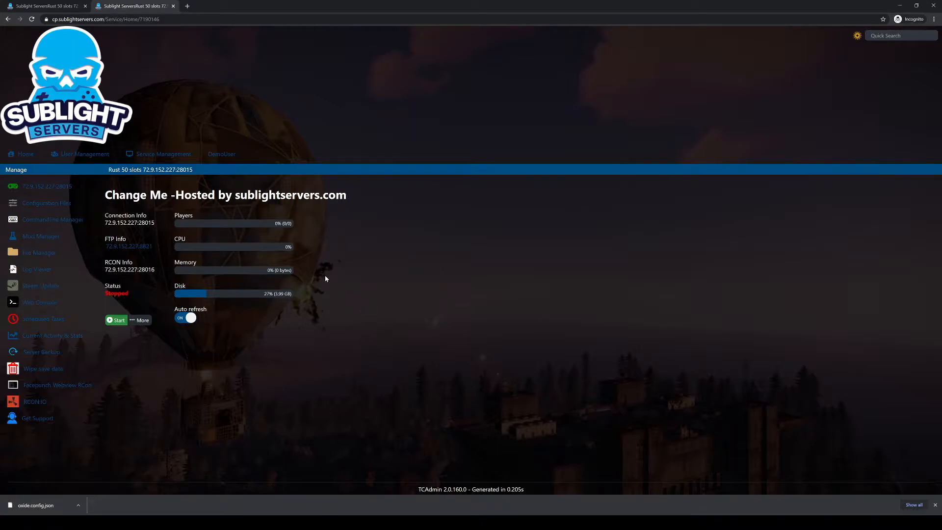
{"action": "mouse_move", "coordinate": [77, 335]}
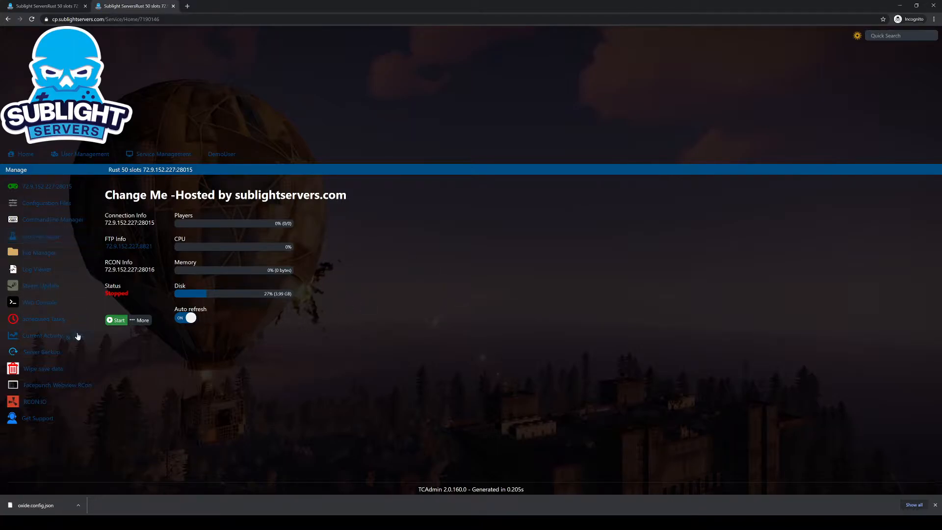
{"action": "mouse_move", "coordinate": [120, 300]}
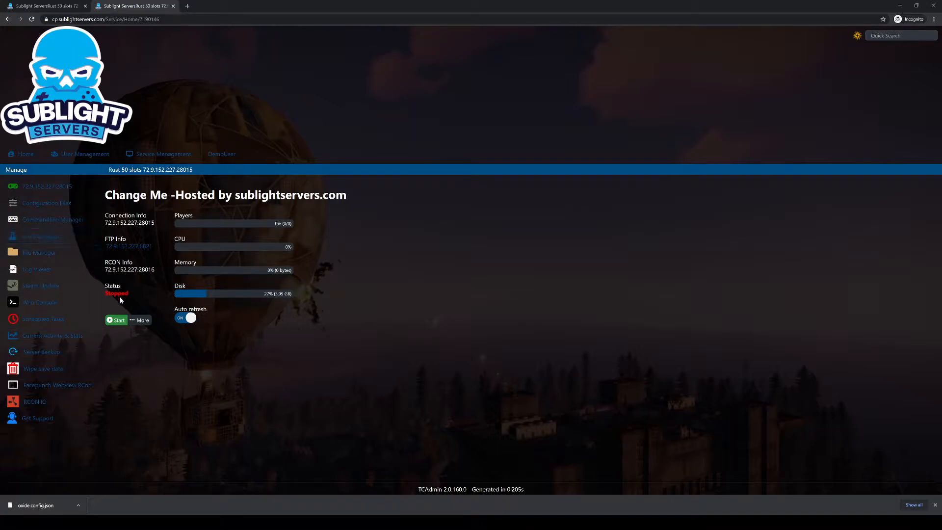
{"action": "mouse_move", "coordinate": [142, 342]}
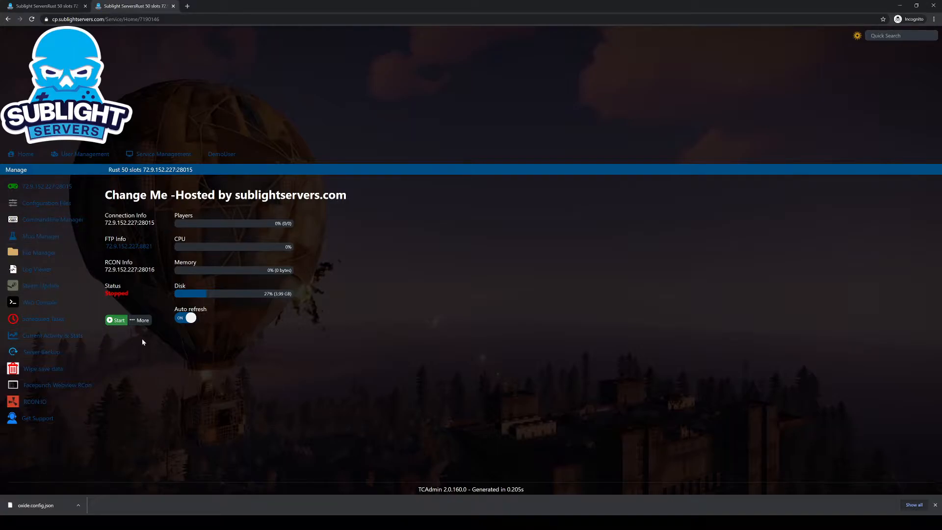
{"action": "mouse_move", "coordinate": [294, 311]}
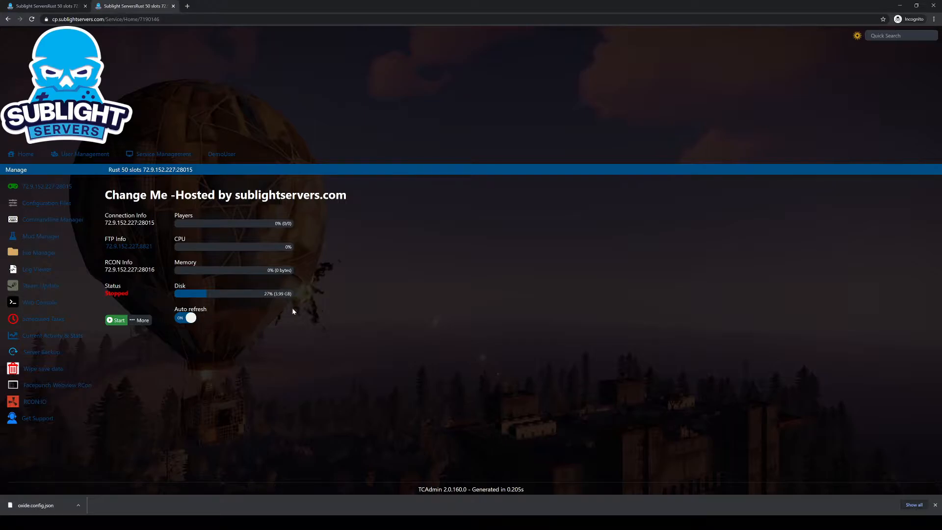
{"action": "mouse_move", "coordinate": [270, 341]}
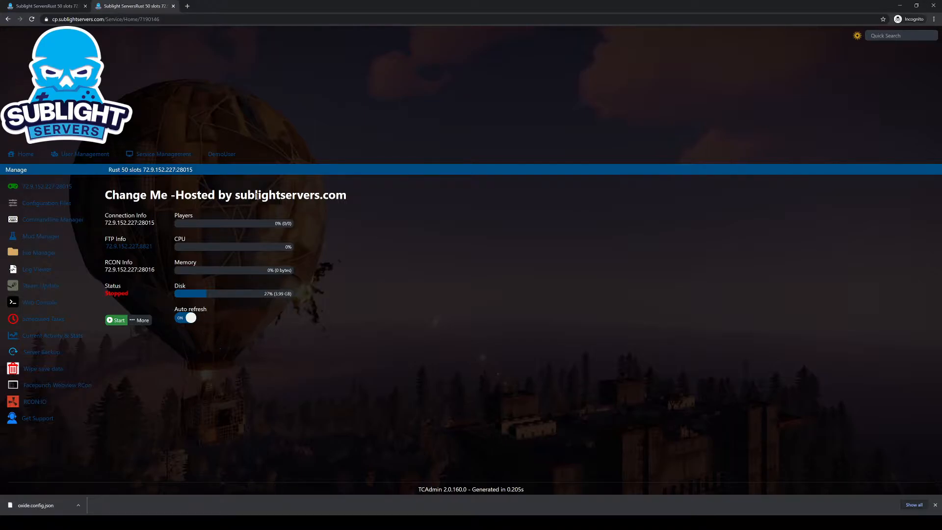
{"action": "mouse_move", "coordinate": [67, 222]}
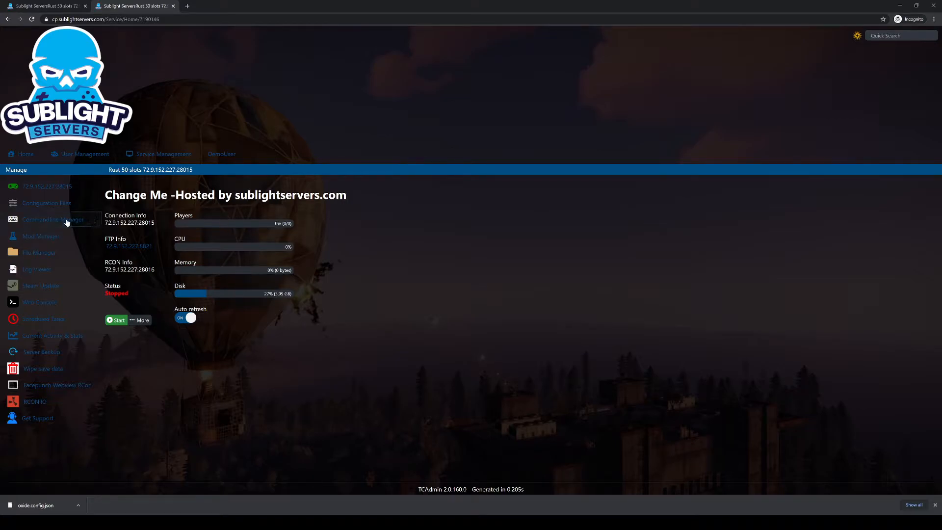
{"action": "left_click", "coordinate": [51, 219]}
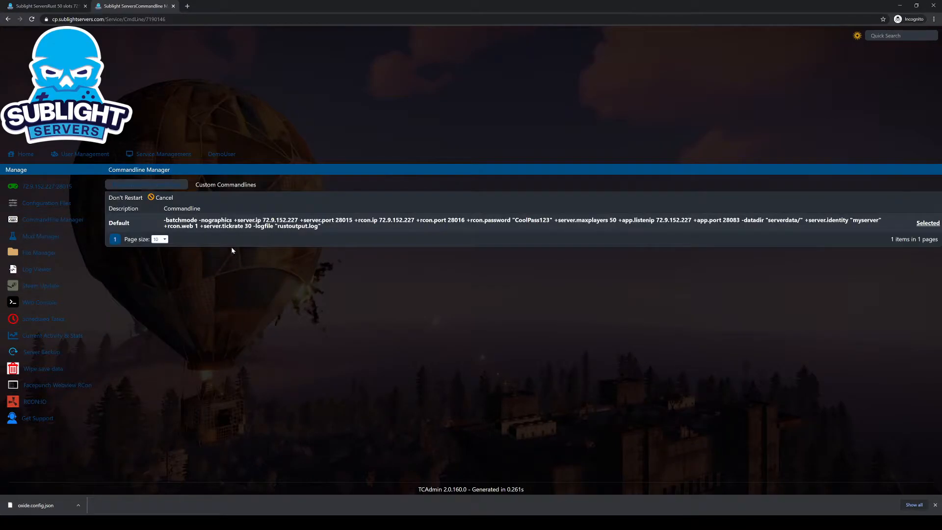
{"action": "mouse_move", "coordinate": [899, 224]}
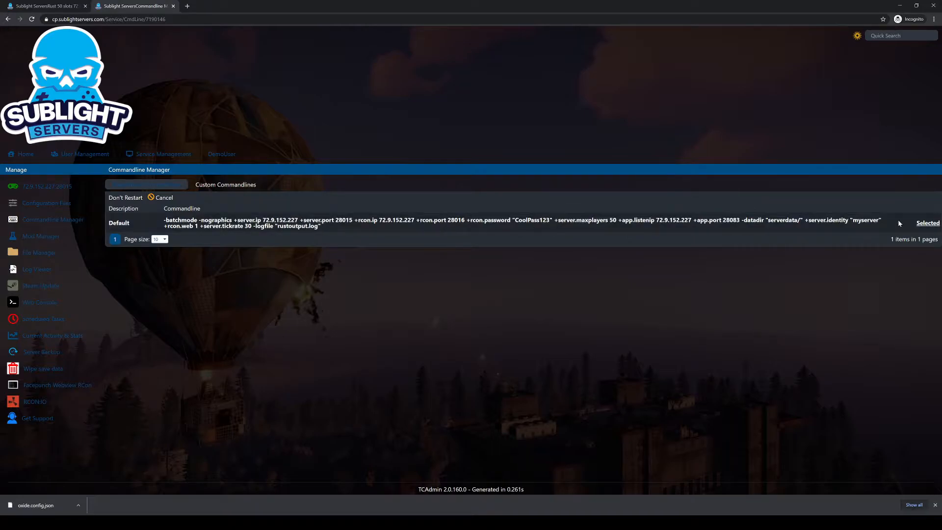
{"action": "left_click", "coordinate": [926, 223]}
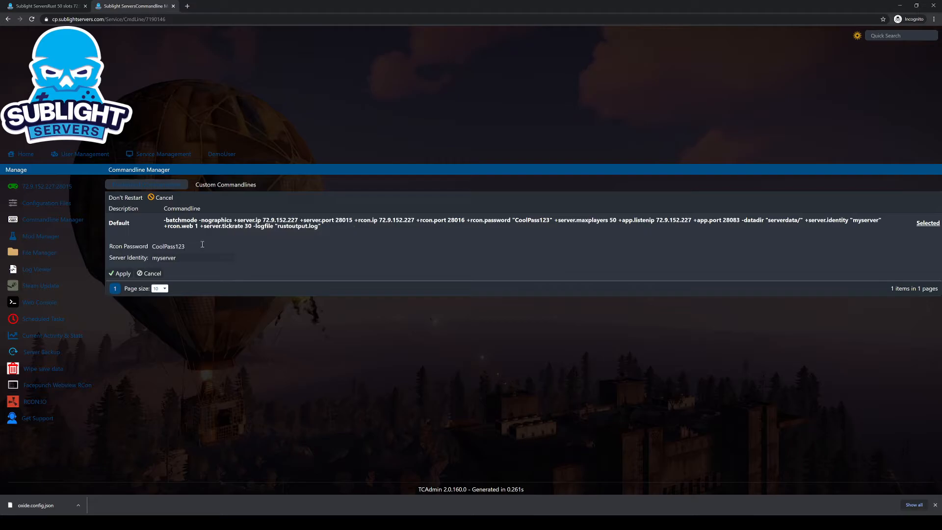
{"action": "type", "text": "4"}
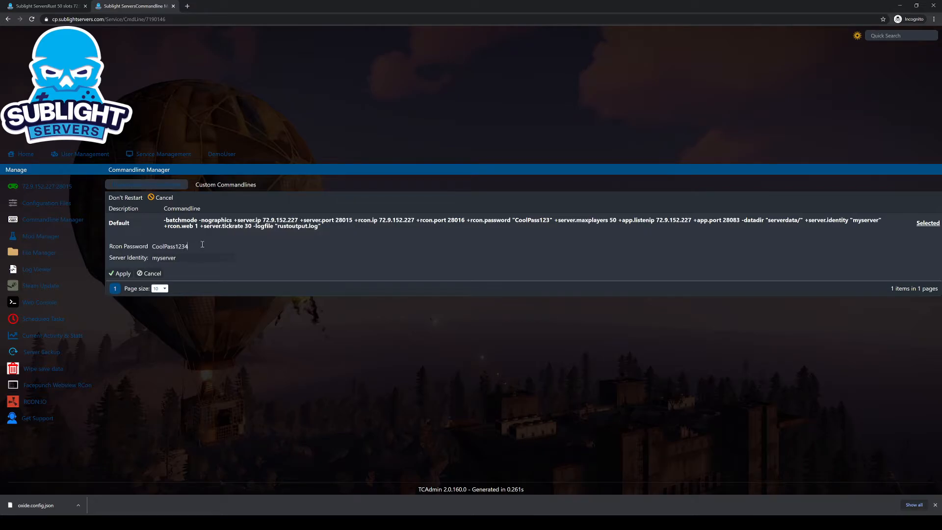
{"action": "type", "text": "56"}
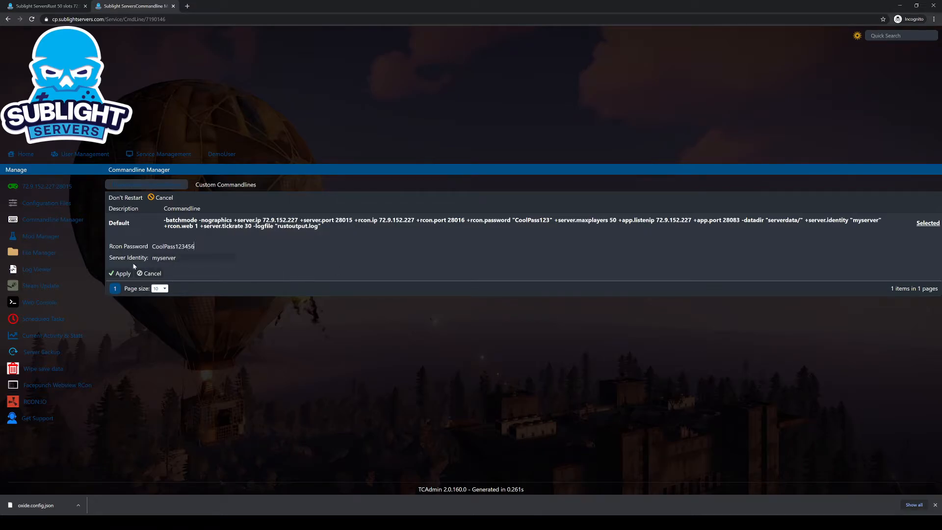
{"action": "mouse_move", "coordinate": [191, 260]}
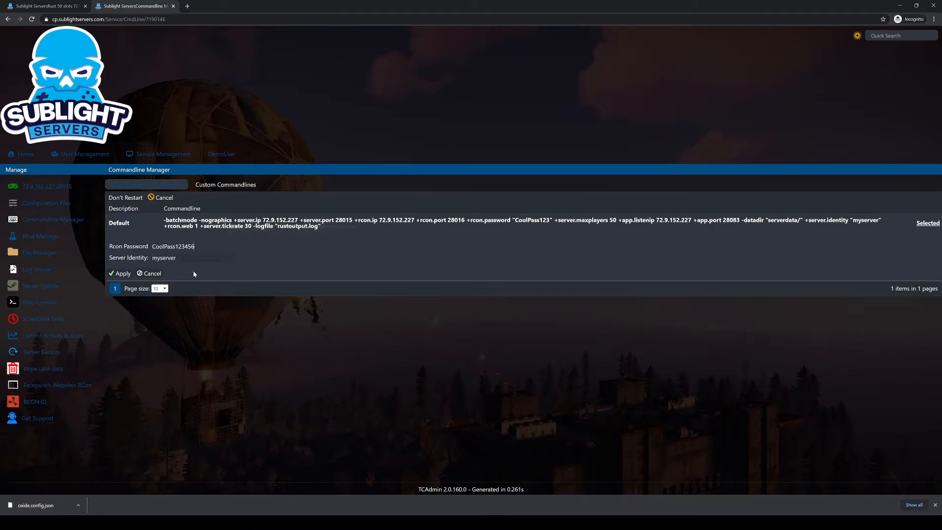
{"action": "left_click", "coordinate": [120, 274]}
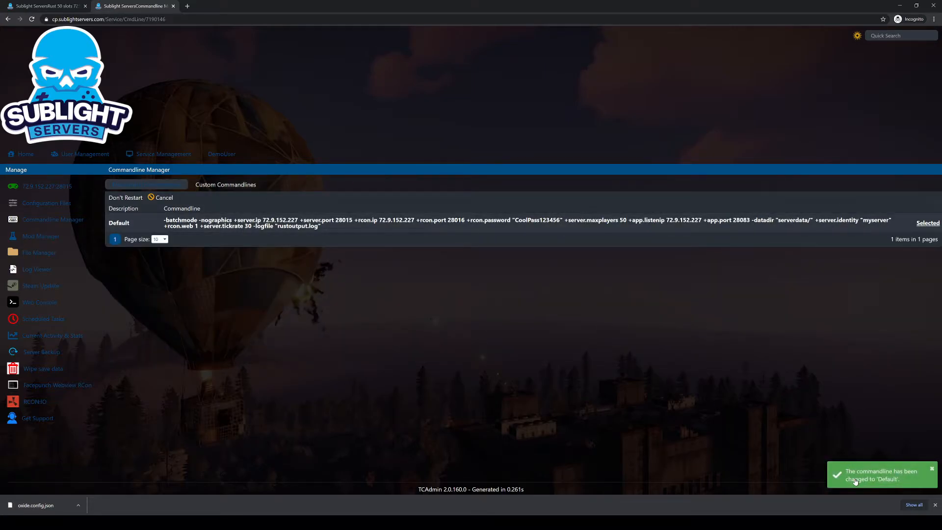
{"action": "mouse_move", "coordinate": [522, 198]}
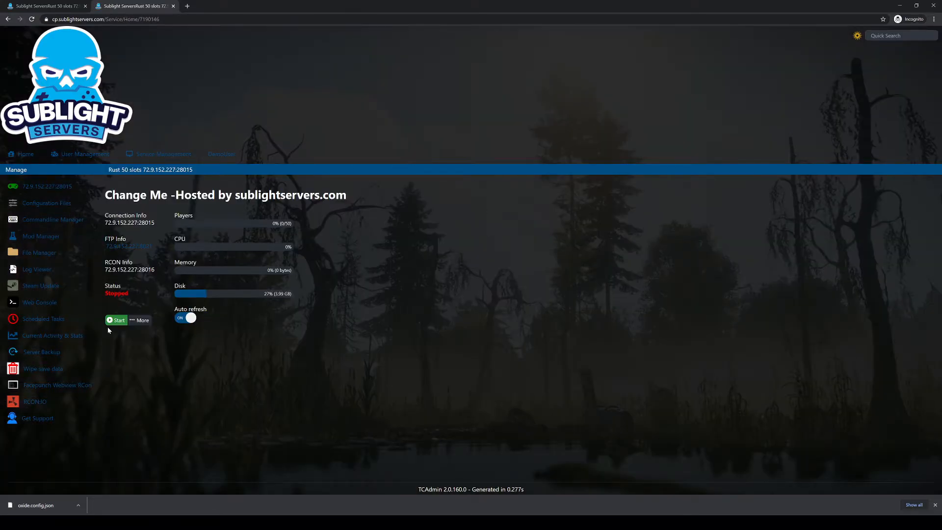
Step: Start the Rust server and open Commandline Manager again in a second tab
{"action": "left_click", "coordinate": [115, 319]}
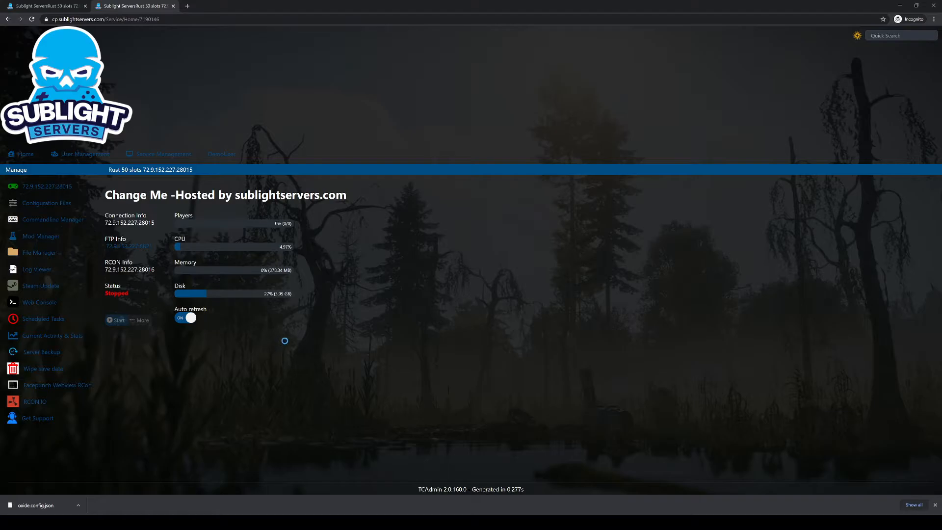
{"action": "left_click", "coordinate": [115, 319]}
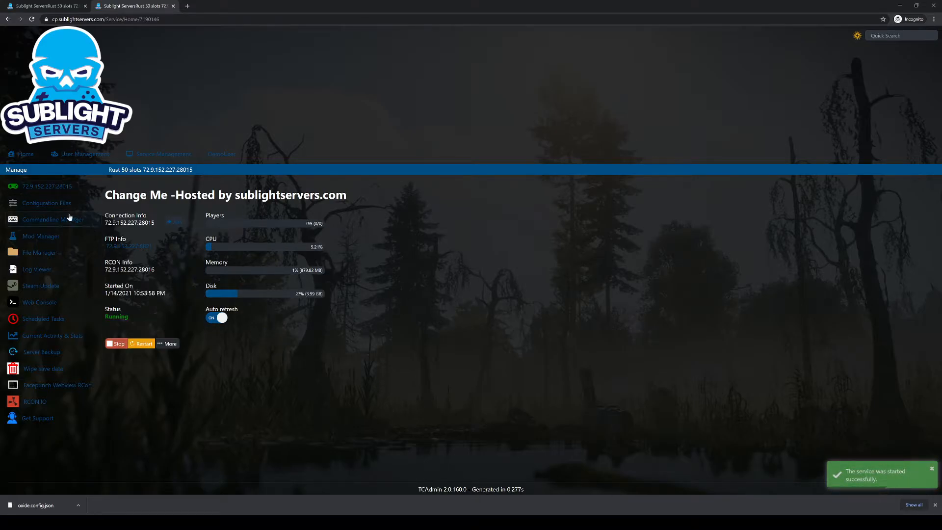
{"action": "left_click", "coordinate": [52, 218]}
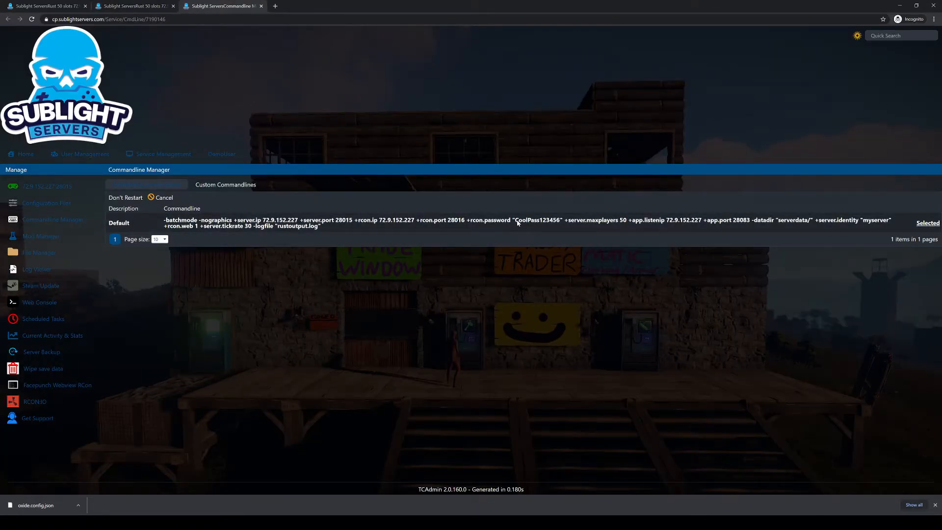
Step: Select the new RCON password, close the extra tab, and select RCON address 72.9.152.227:28016
{"action": "double_click", "coordinate": [536, 220]}
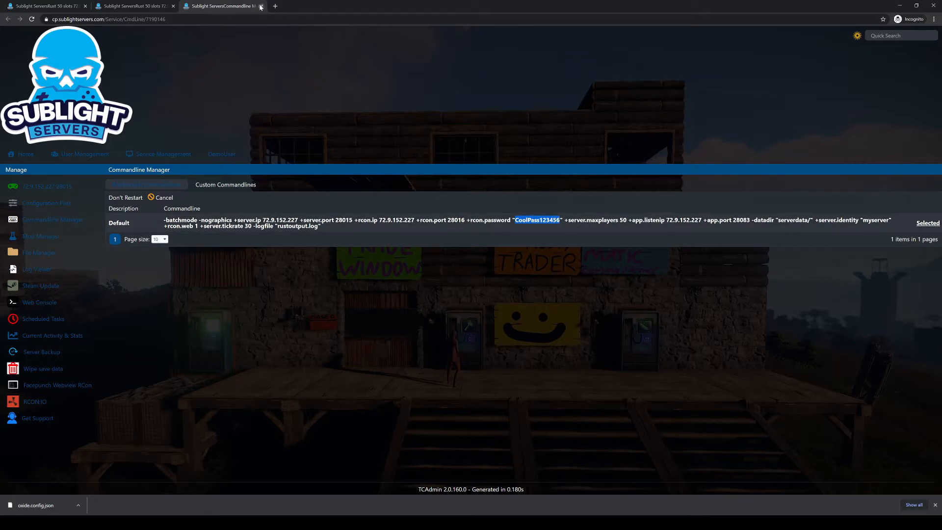
{"action": "left_click", "coordinate": [261, 6]}
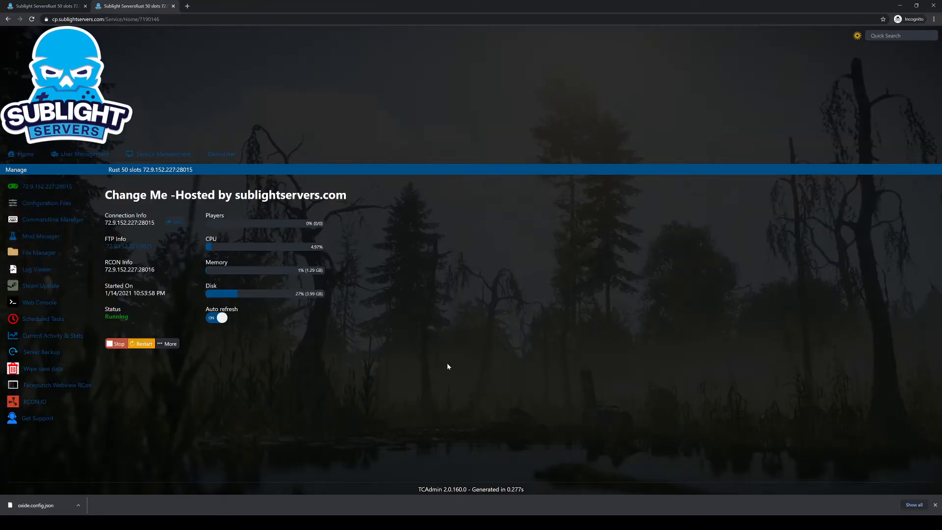
{"action": "mouse_move", "coordinate": [74, 391]}
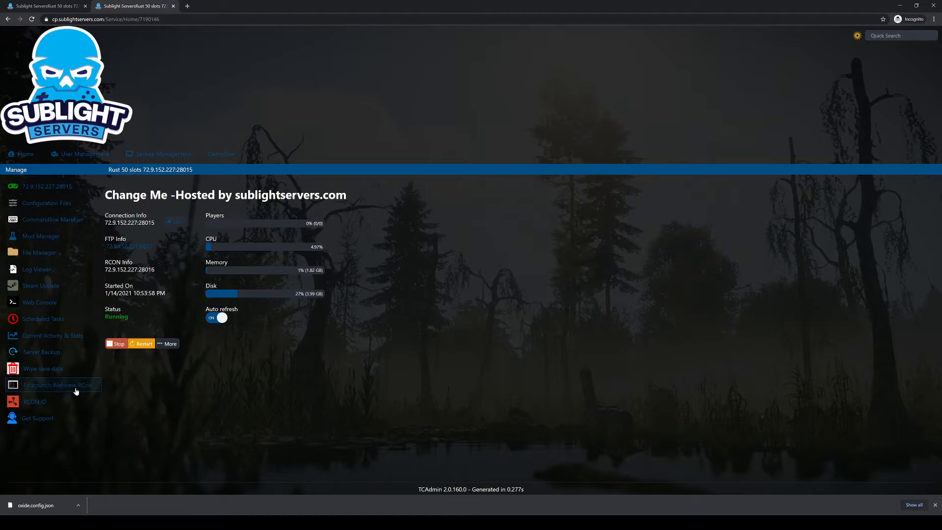
{"action": "mouse_move", "coordinate": [67, 393]}
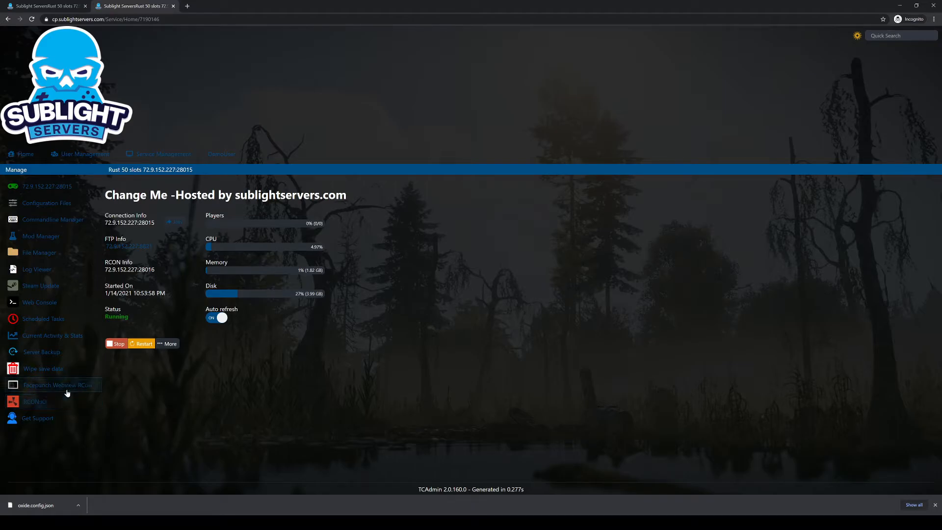
{"action": "left_click", "coordinate": [58, 385]}
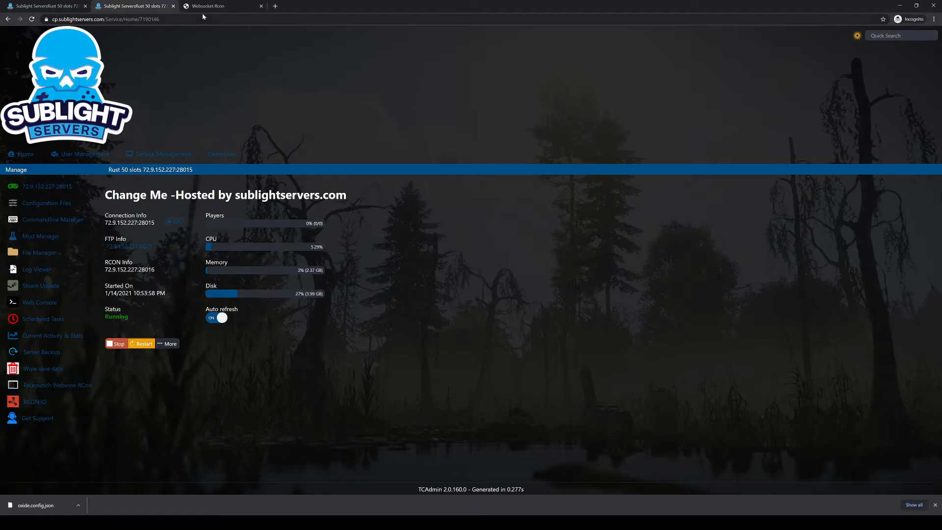
{"action": "mouse_move", "coordinate": [269, 320]}
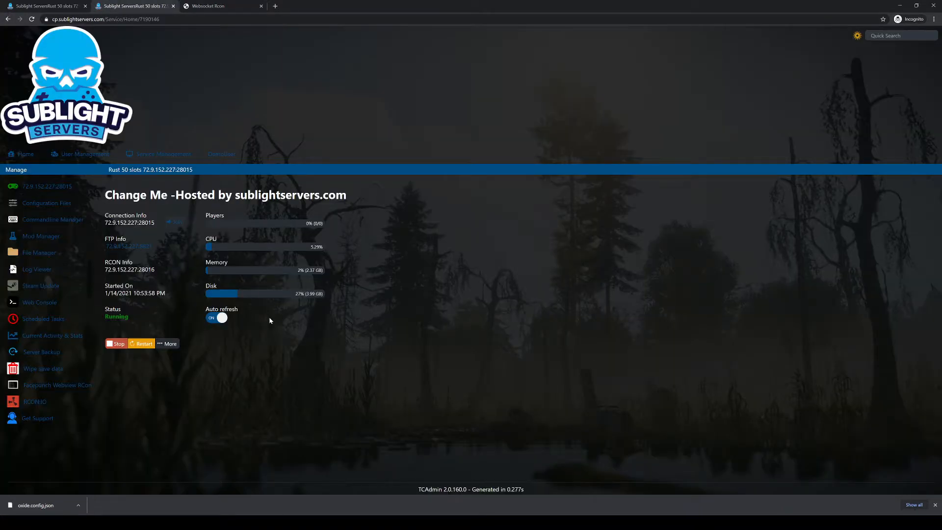
{"action": "mouse_move", "coordinate": [302, 276]}
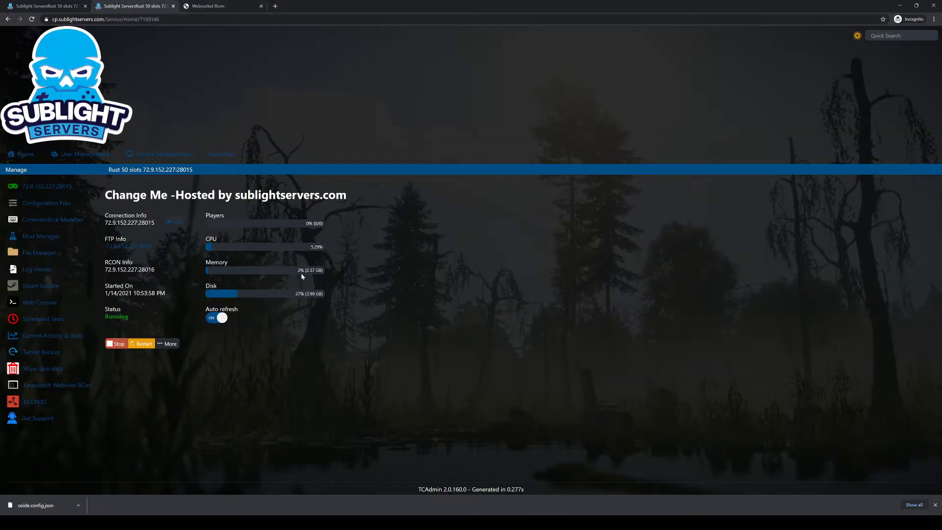
{"action": "left_click", "coordinate": [216, 6]}
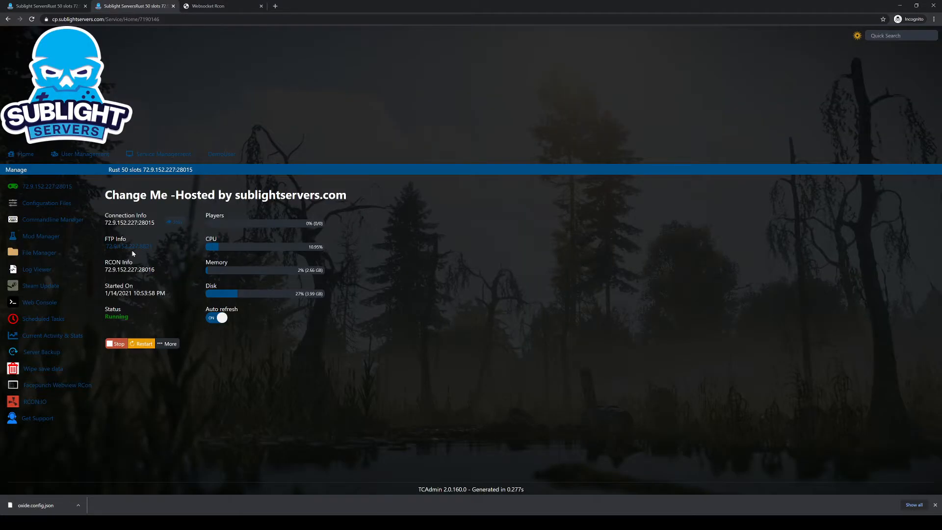
{"action": "mouse_move", "coordinate": [116, 272]}
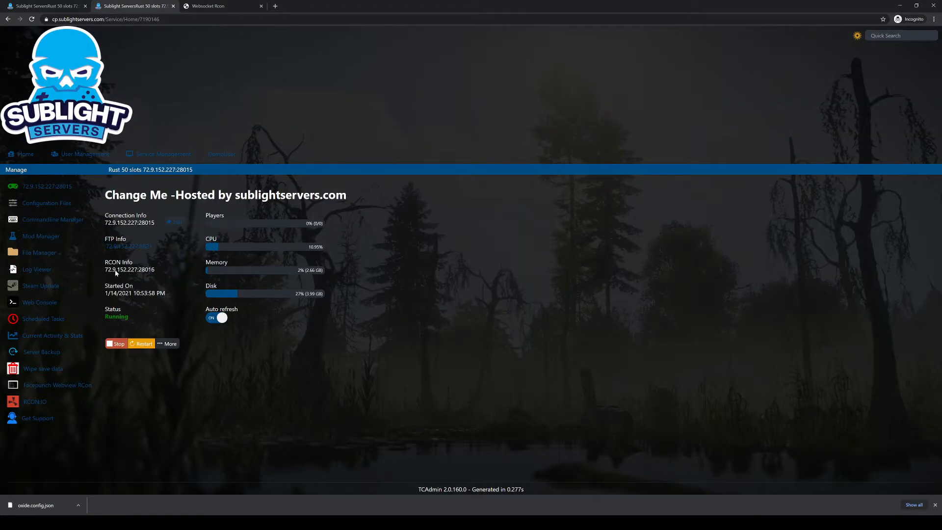
{"action": "double_click", "coordinate": [129, 269]}
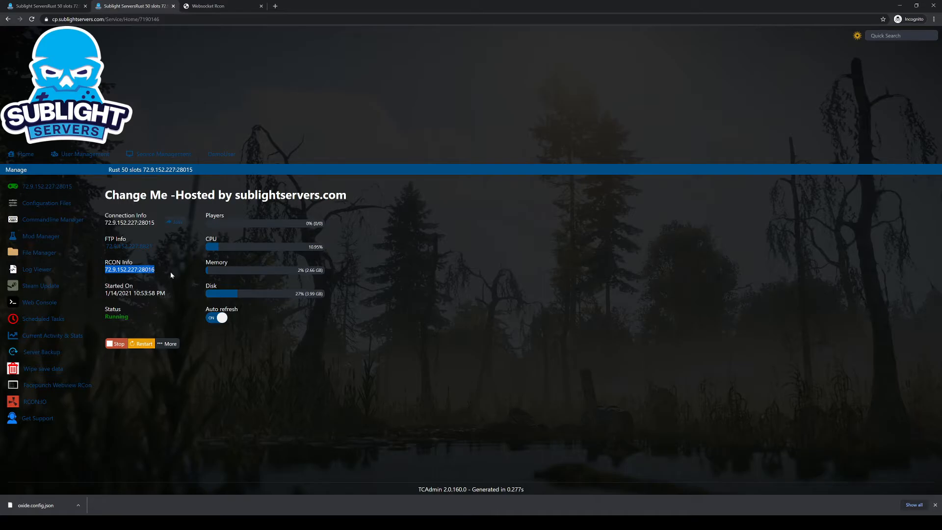
{"action": "left_click", "coordinate": [207, 6]}
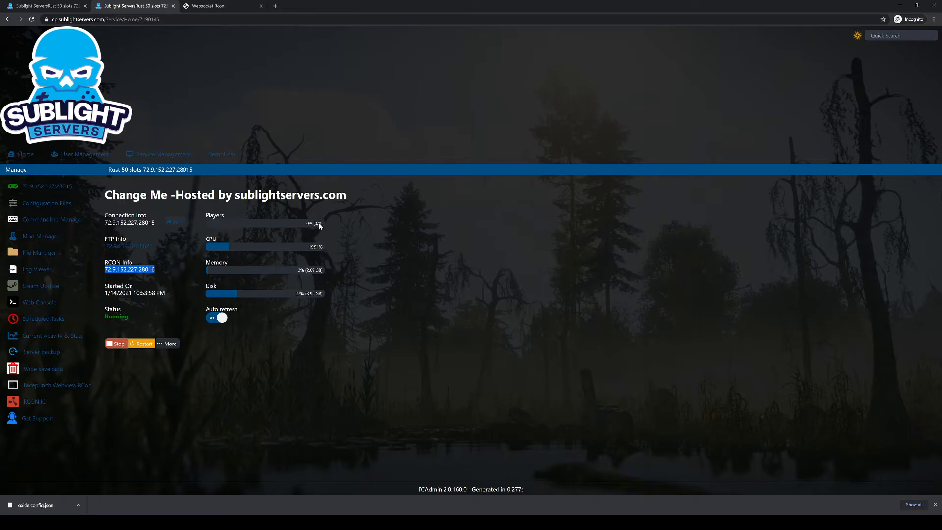
{"action": "mouse_move", "coordinate": [208, 327]}
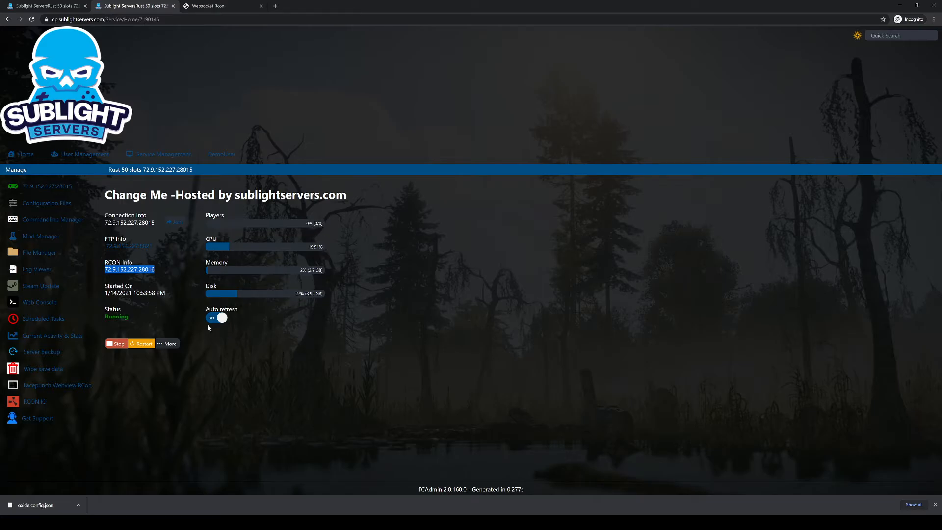
{"action": "mouse_move", "coordinate": [291, 337]}
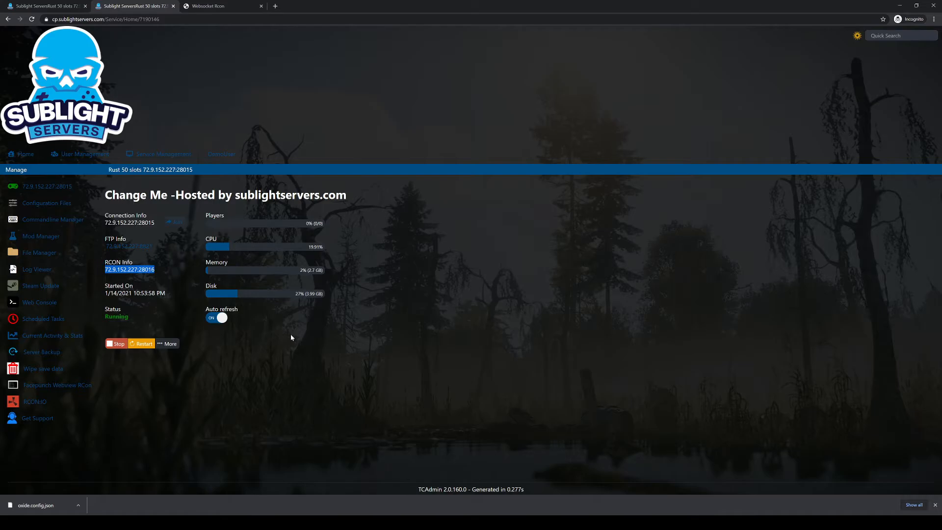
{"action": "mouse_move", "coordinate": [286, 375]}
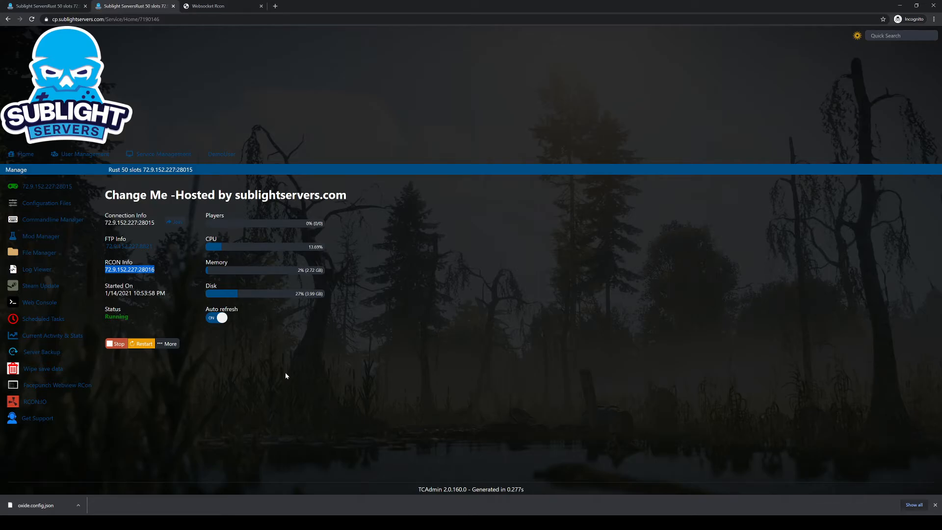
{"action": "mouse_move", "coordinate": [260, 326]}
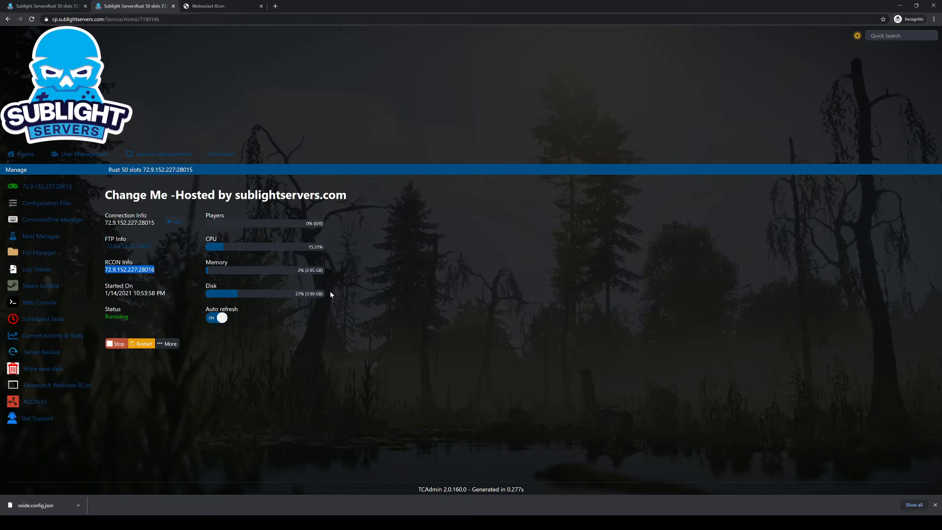
{"action": "mouse_move", "coordinate": [398, 305]}
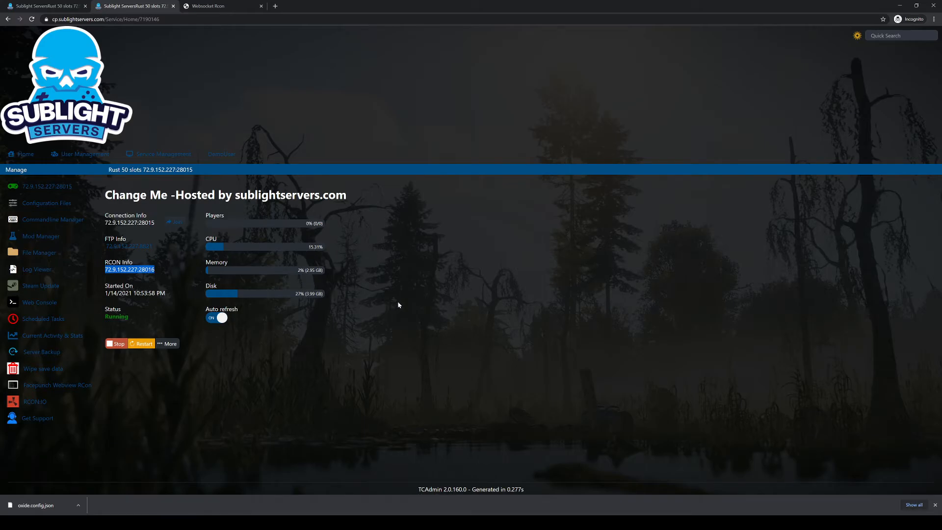
{"action": "mouse_move", "coordinate": [415, 316]}
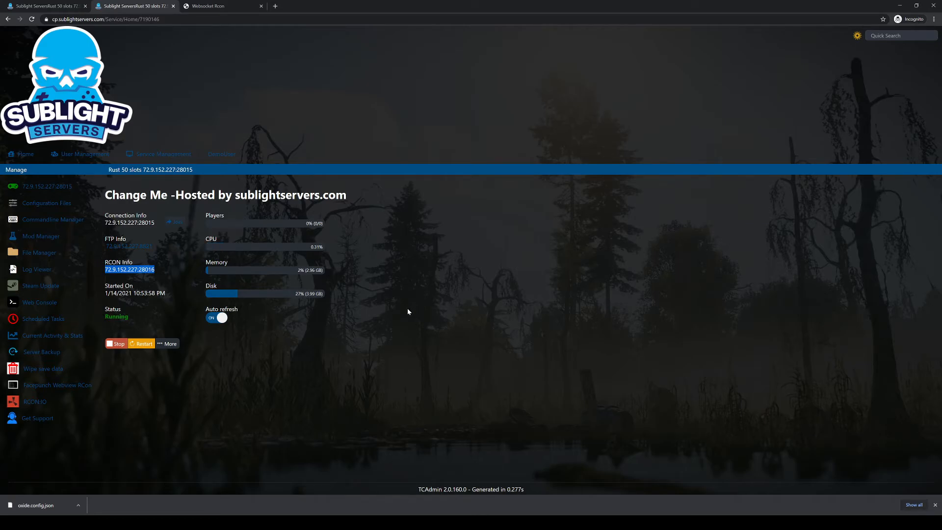
{"action": "mouse_move", "coordinate": [227, 249]}
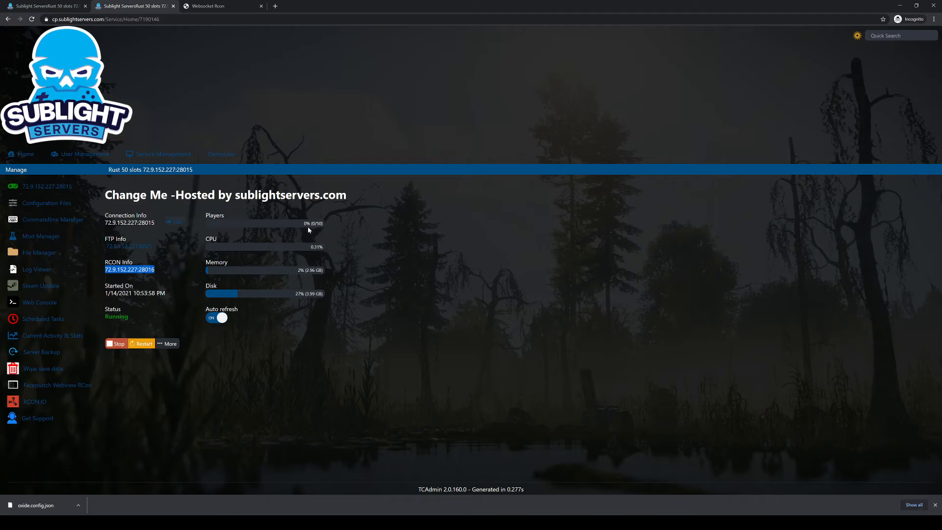
{"action": "mouse_move", "coordinate": [461, 275]}
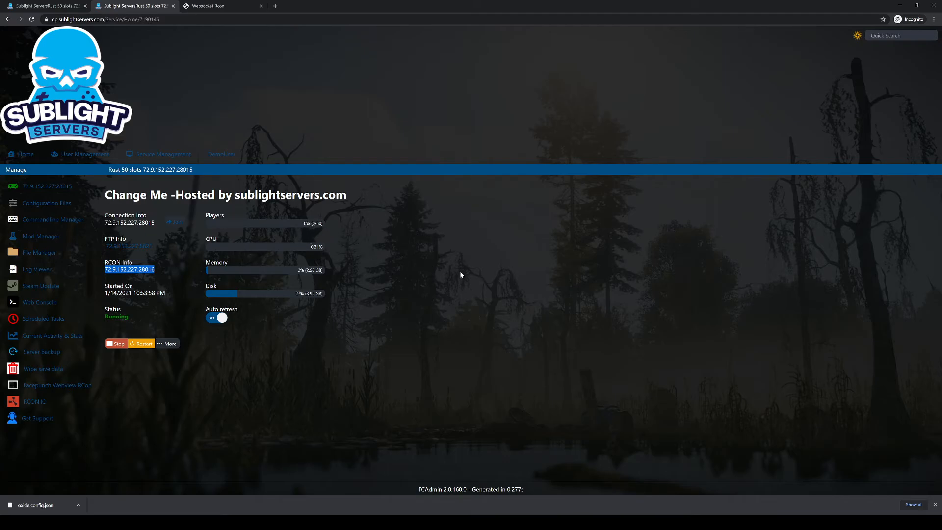
{"action": "mouse_move", "coordinate": [393, 267]}
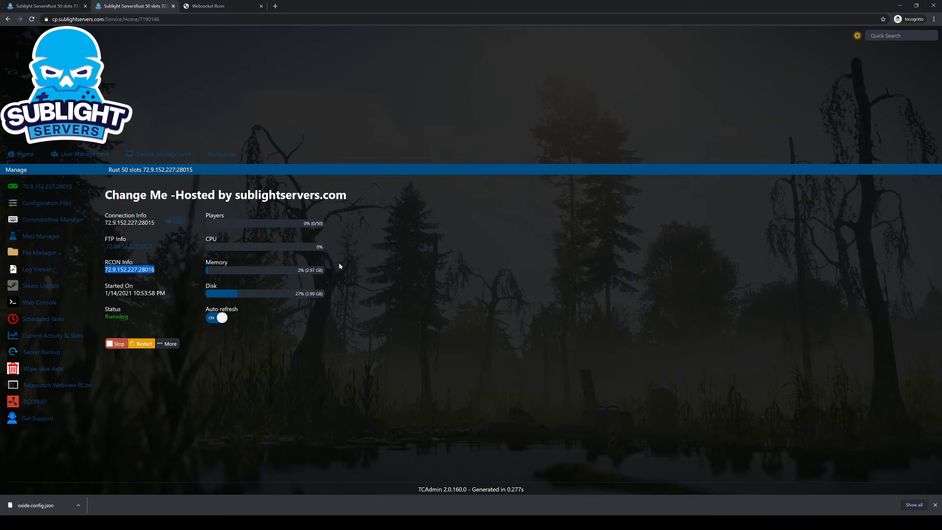
{"action": "mouse_move", "coordinate": [364, 331]}
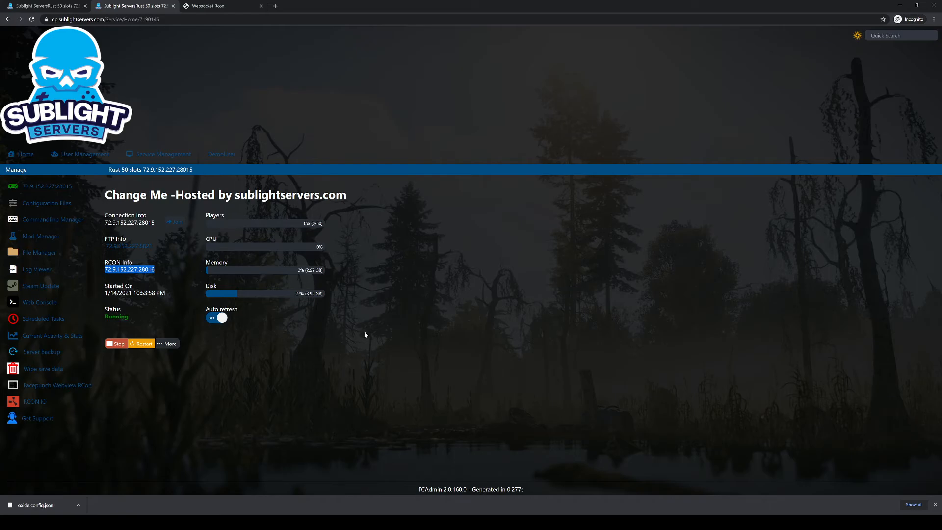
Step: Connect WebRCON to the server, then browse Console, Player List, Chat and Server pages
{"action": "left_click", "coordinate": [210, 6]}
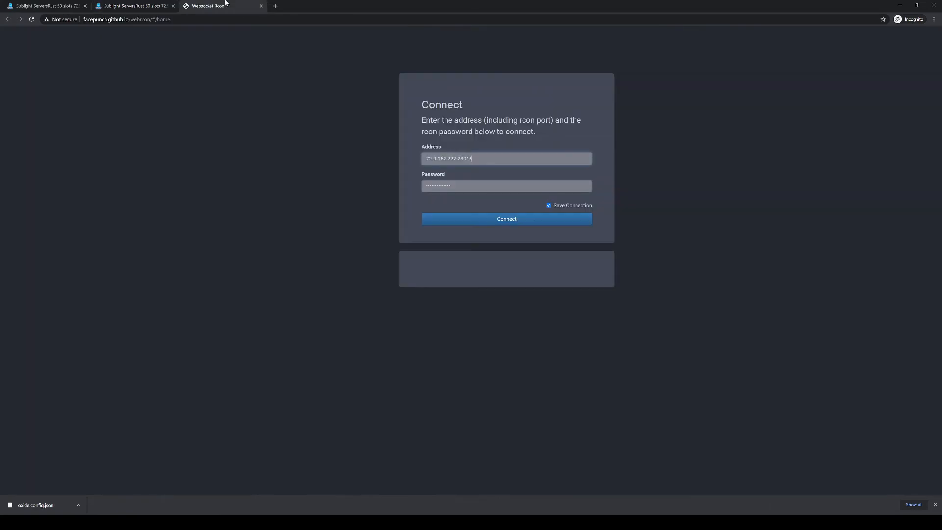
{"action": "left_click", "coordinate": [506, 219]}
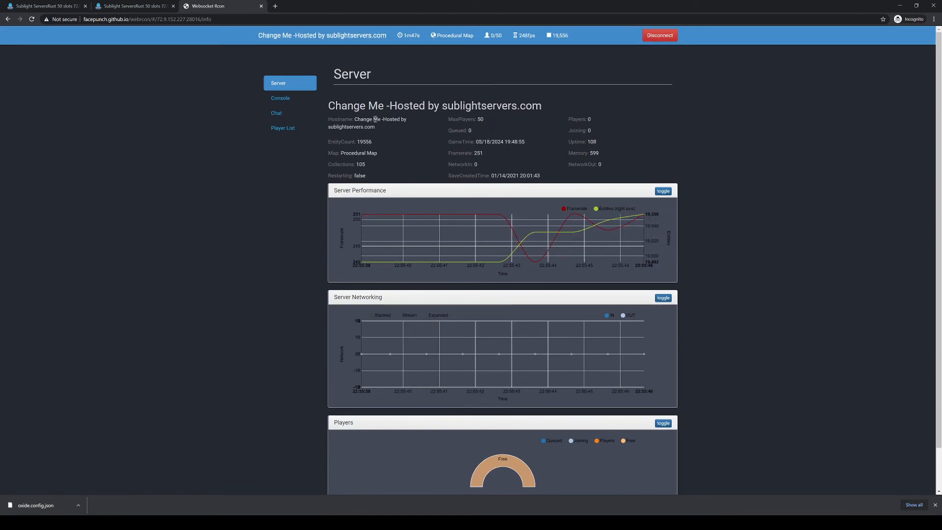
{"action": "left_click", "coordinate": [280, 98]}
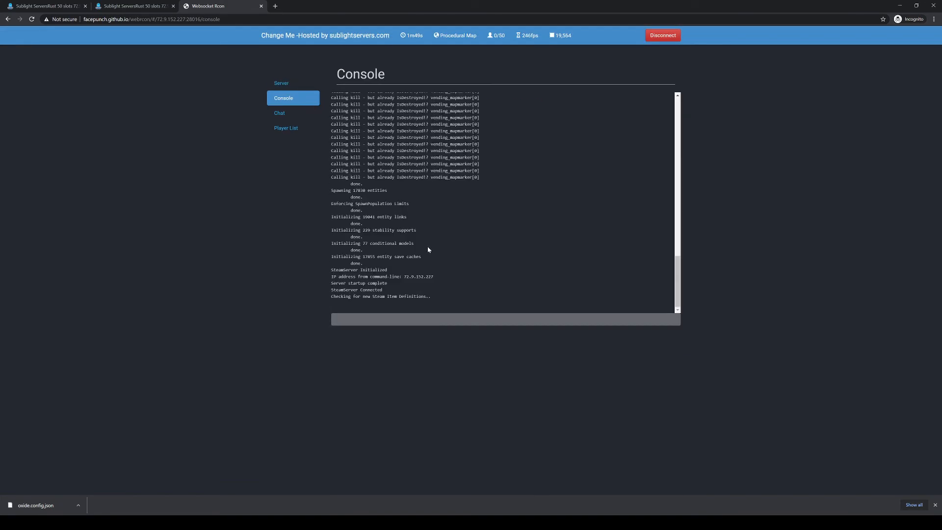
{"action": "left_click", "coordinate": [286, 128]}
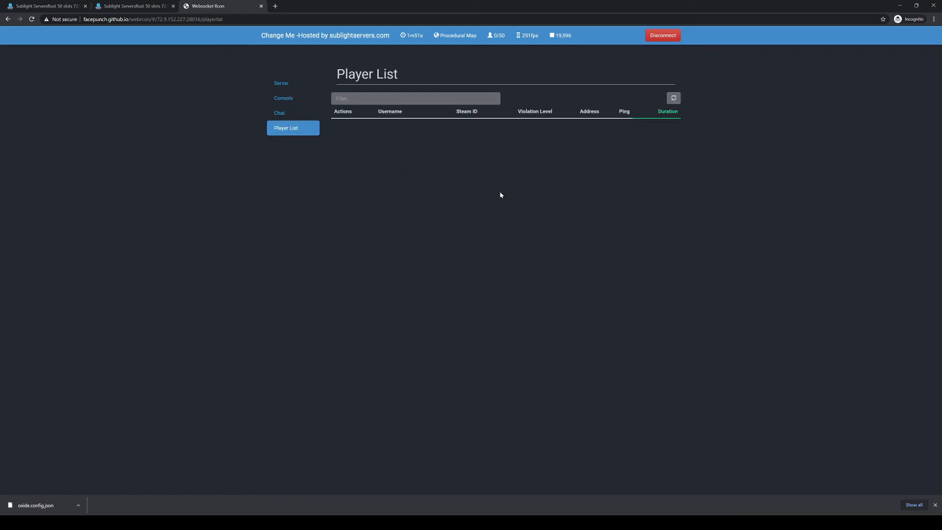
{"action": "left_click", "coordinate": [278, 113]}
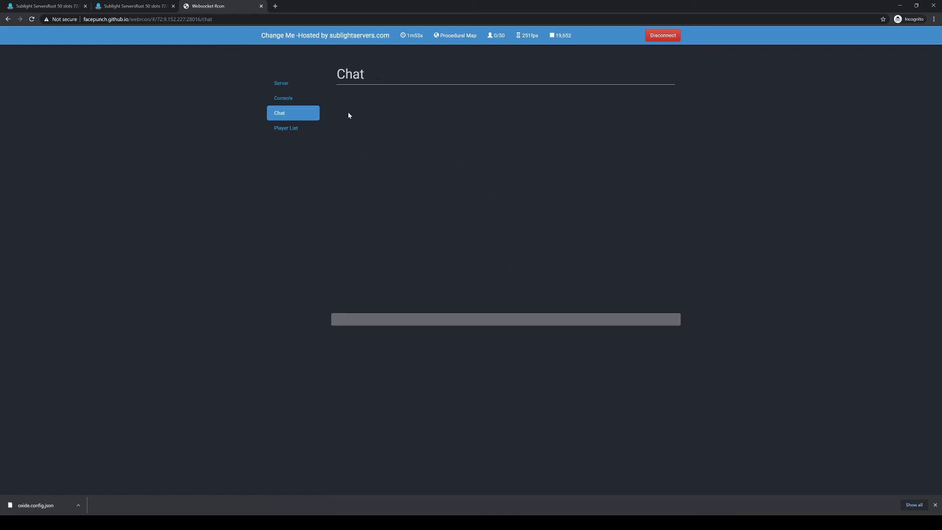
{"action": "left_click", "coordinate": [281, 83]}
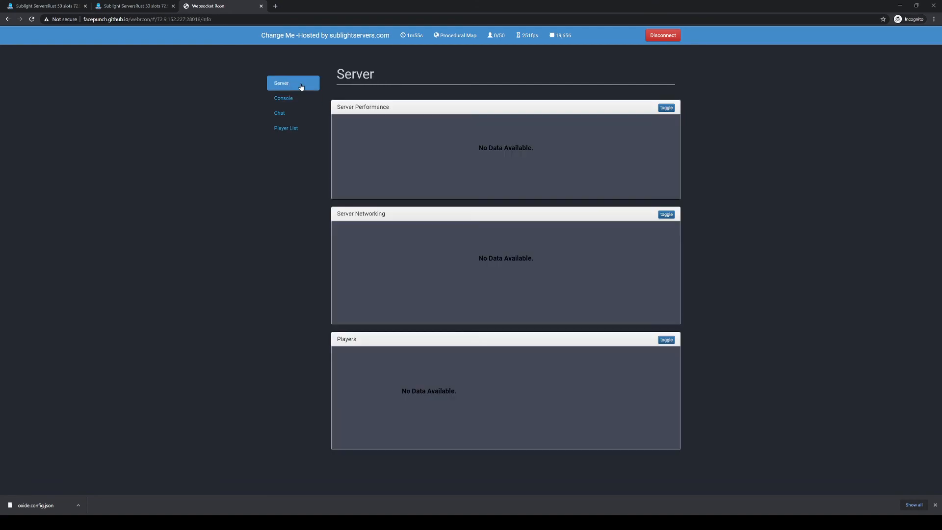